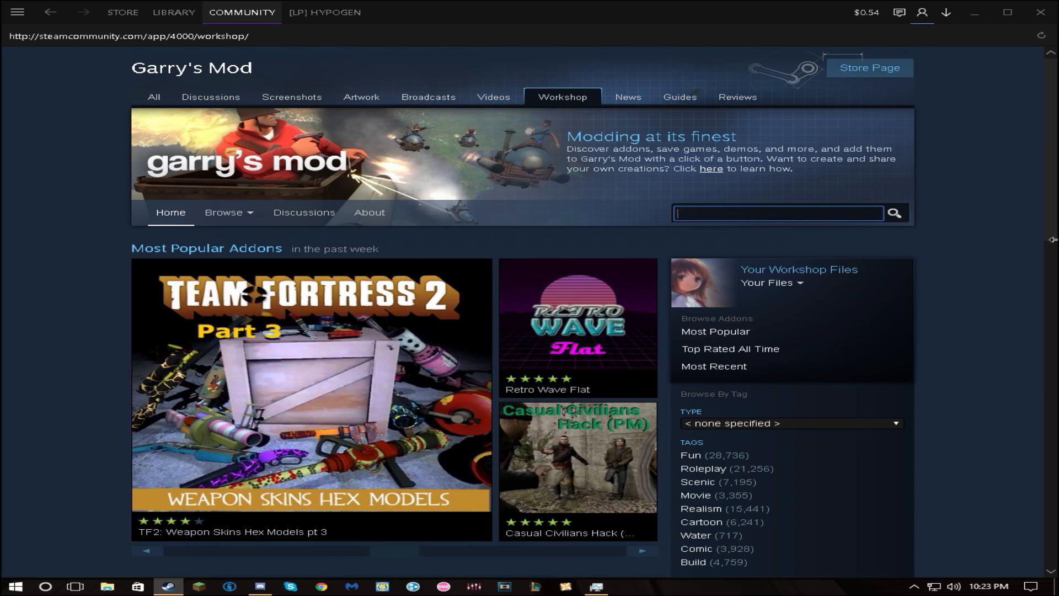
- Search the Garry's Mod Workshop for batman
{"action": "scroll", "scroll_direction": "down", "scroll_amount": 3}
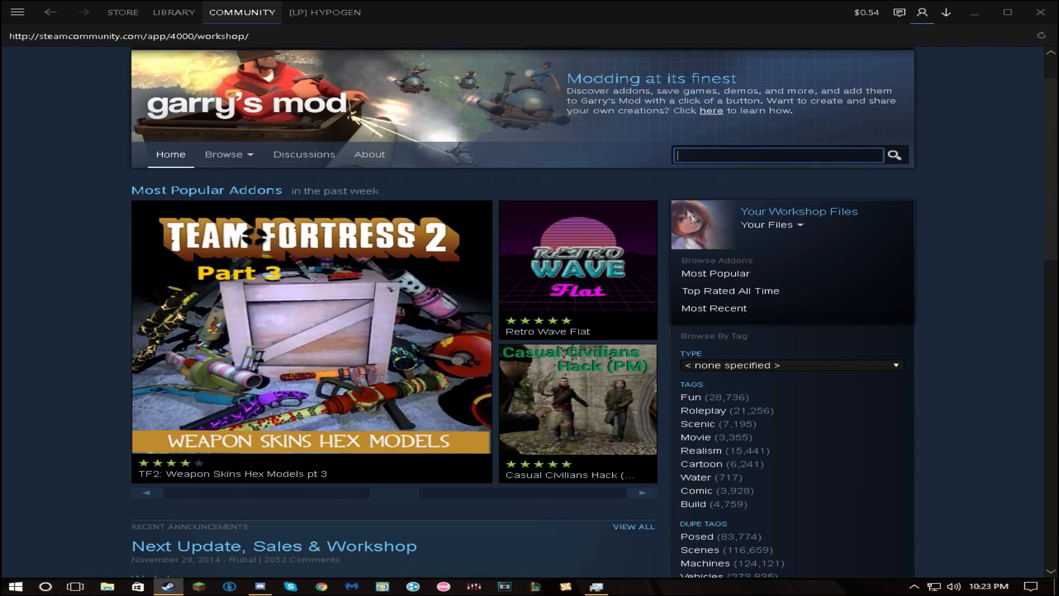
{"action": "mouse_move", "coordinate": [540, 393]}
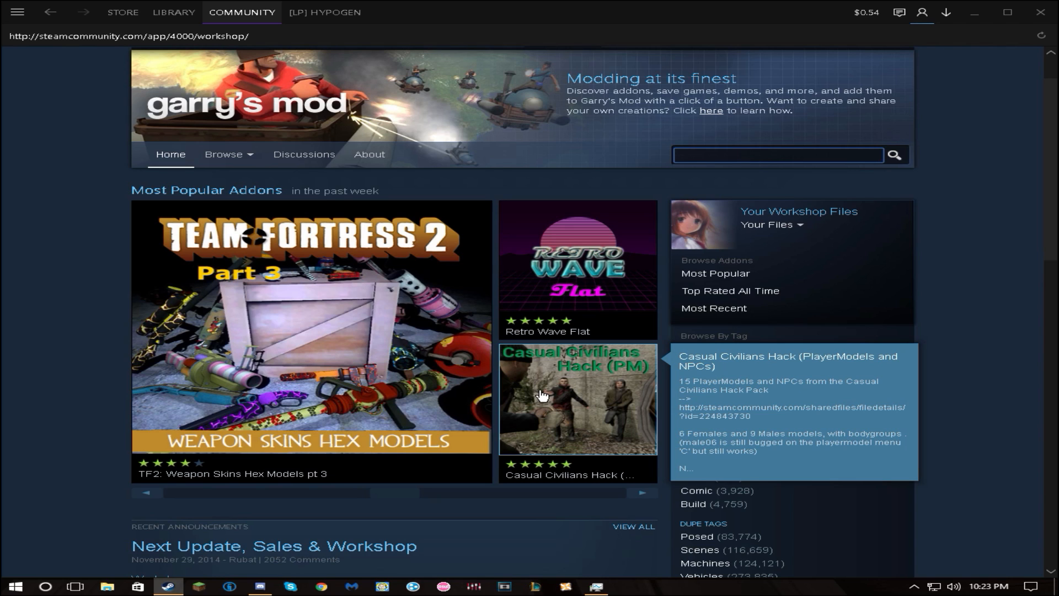
{"action": "left_click", "coordinate": [777, 155]}
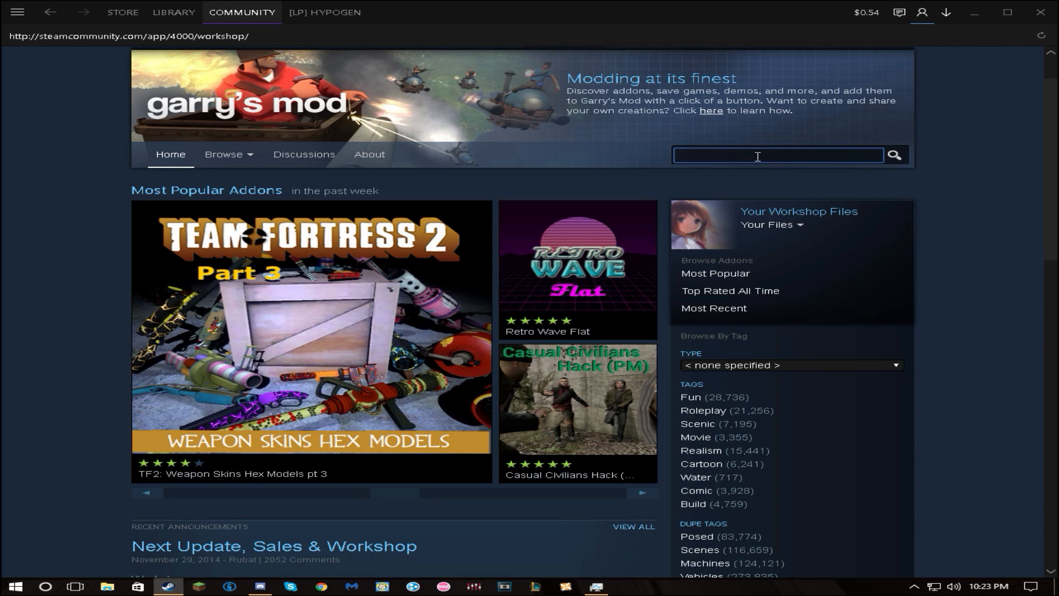
{"action": "type", "text": "batman"}
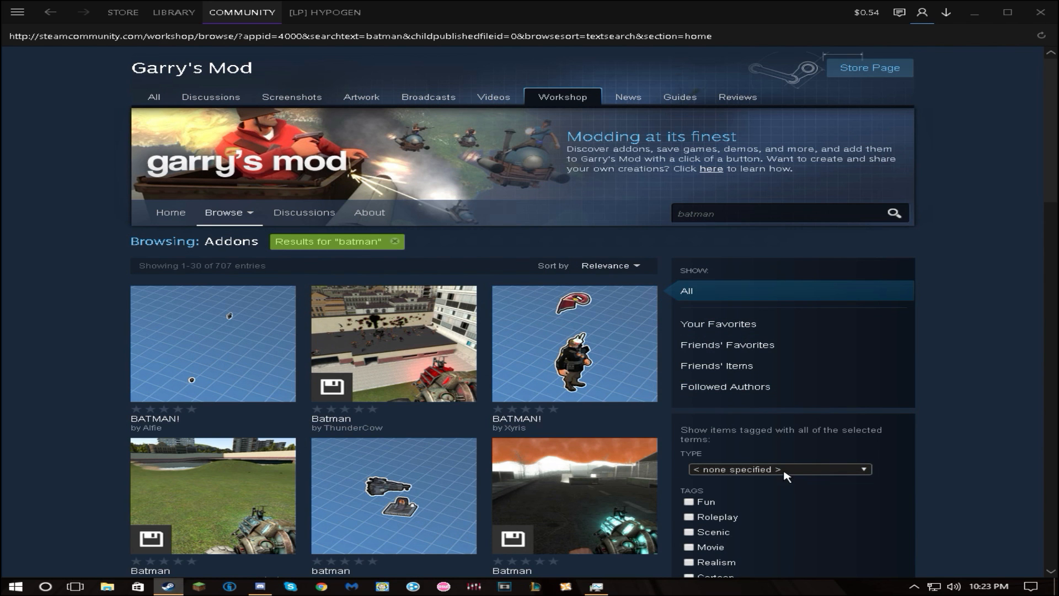
- Filter the batman results to the Addon type, leaving 174 matching addons
{"action": "scroll", "scroll_direction": "down", "scroll_amount": 3}
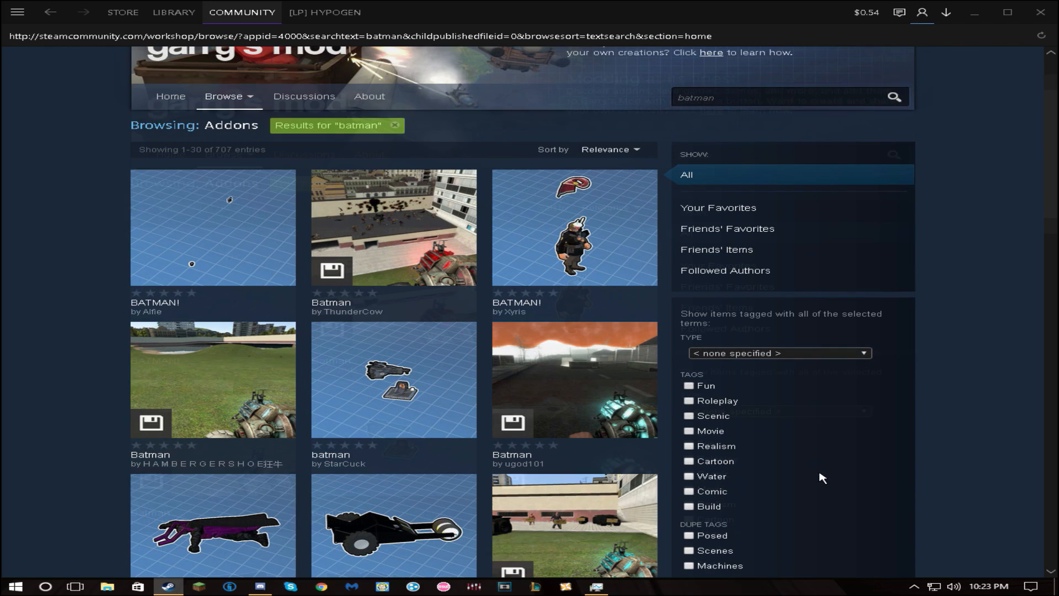
{"action": "left_click", "coordinate": [779, 353]}
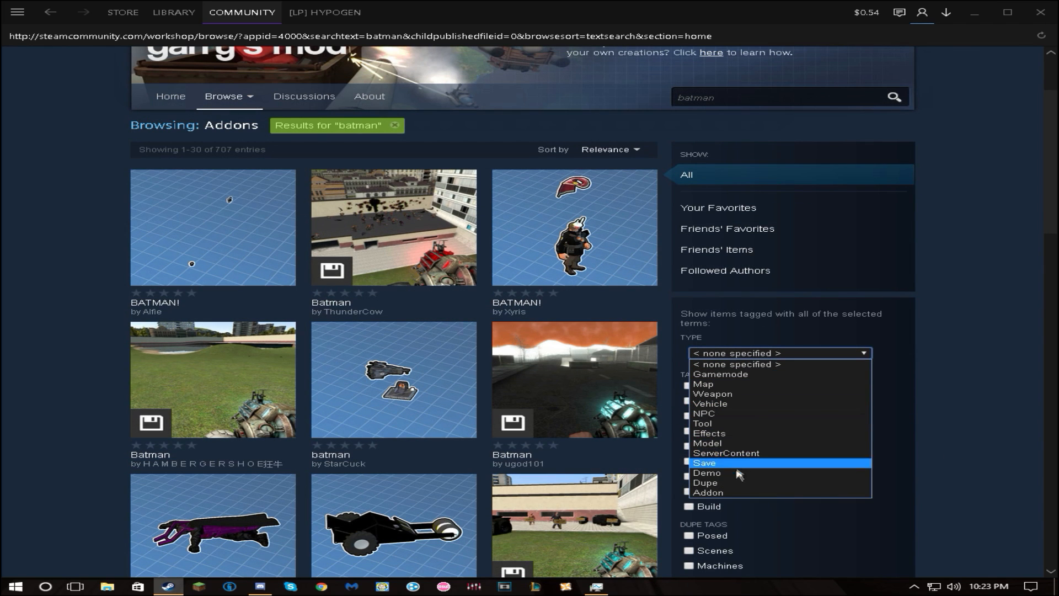
{"action": "left_click", "coordinate": [702, 492]}
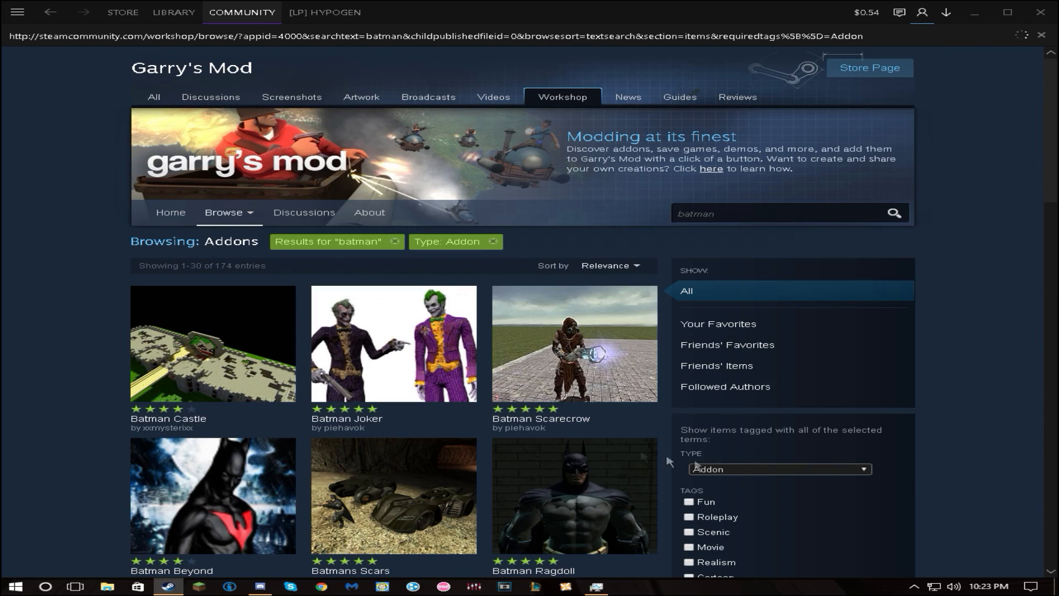
{"action": "scroll", "scroll_direction": "down", "scroll_amount": 3}
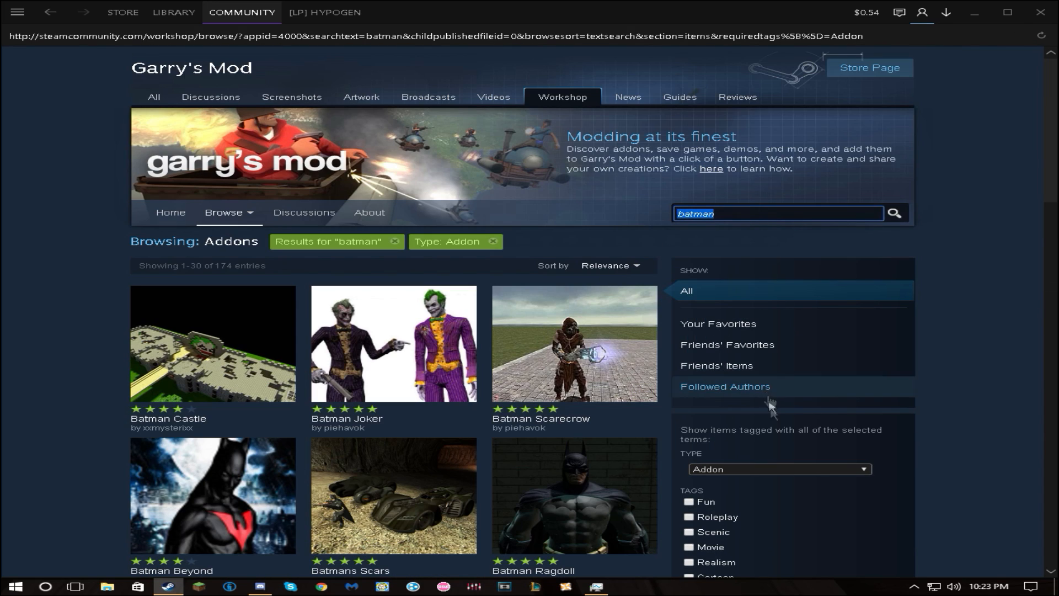
{"action": "scroll", "scroll_direction": "down", "scroll_amount": 3}
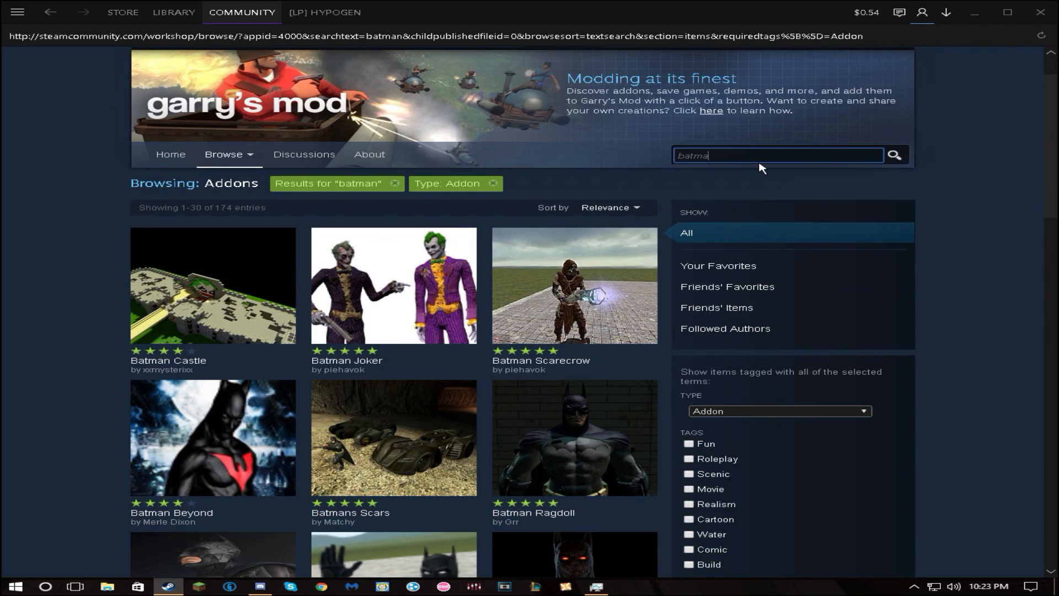
- Remove the 'Results for batman' search tag from the Workshop results
{"action": "left_click", "coordinate": [399, 183]}
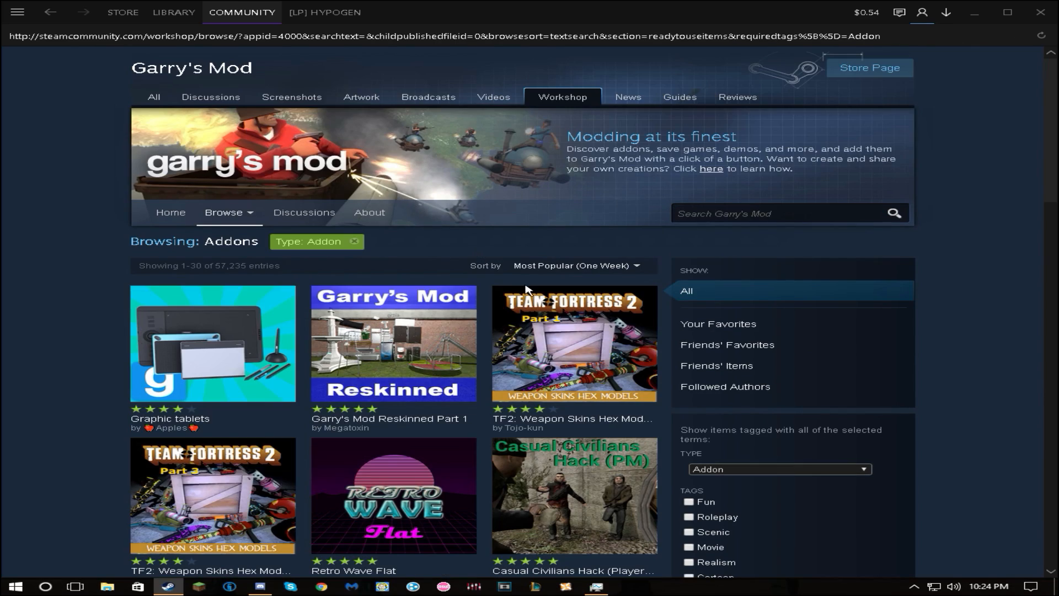
{"action": "scroll", "scroll_direction": "down", "scroll_amount": 3}
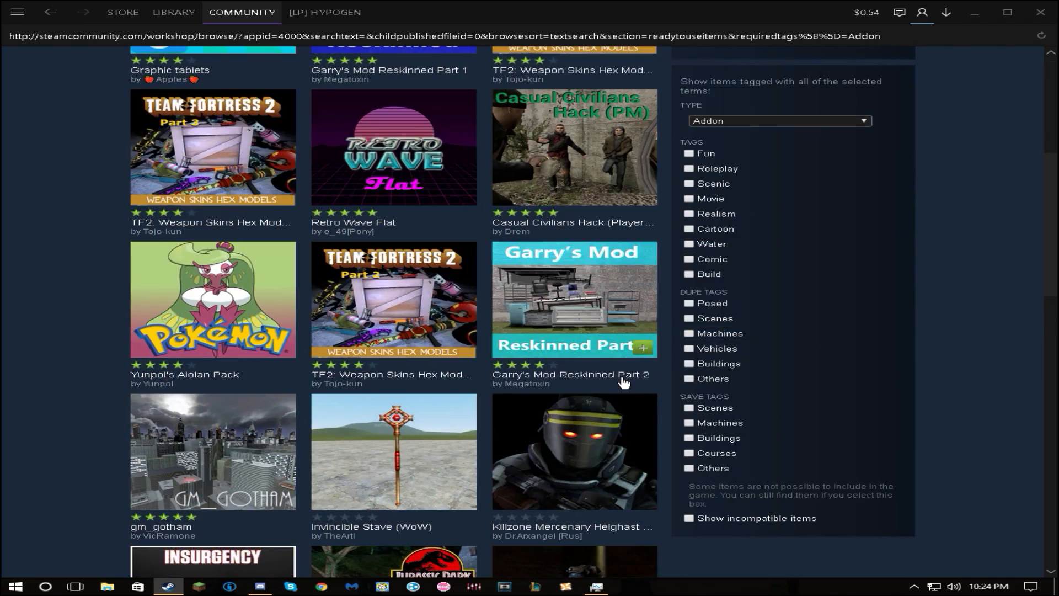
{"action": "scroll", "scroll_direction": "down", "scroll_amount": 3}
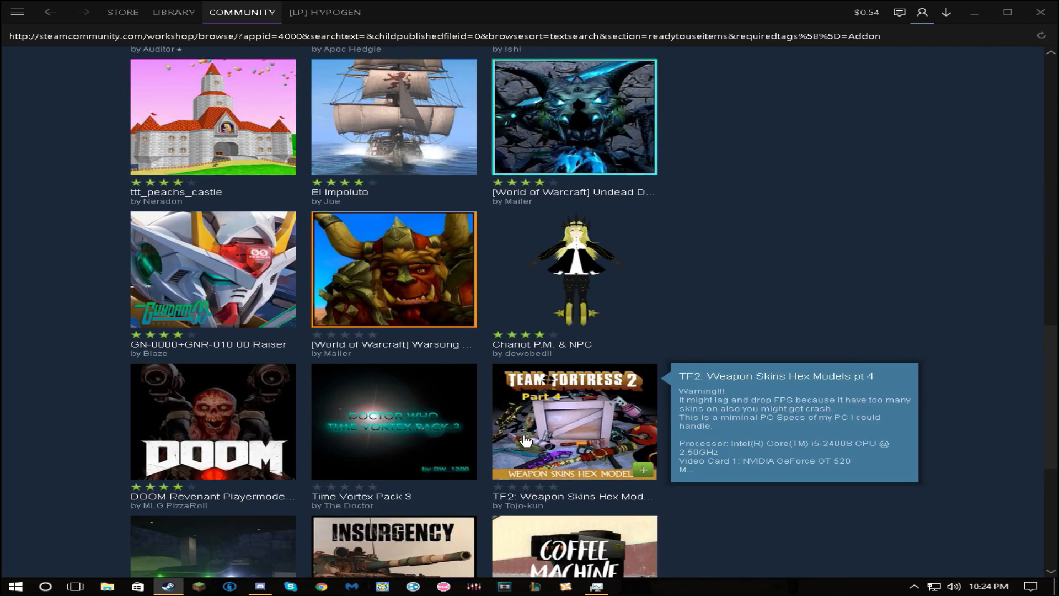
{"action": "scroll", "scroll_direction": "down", "scroll_amount": 3}
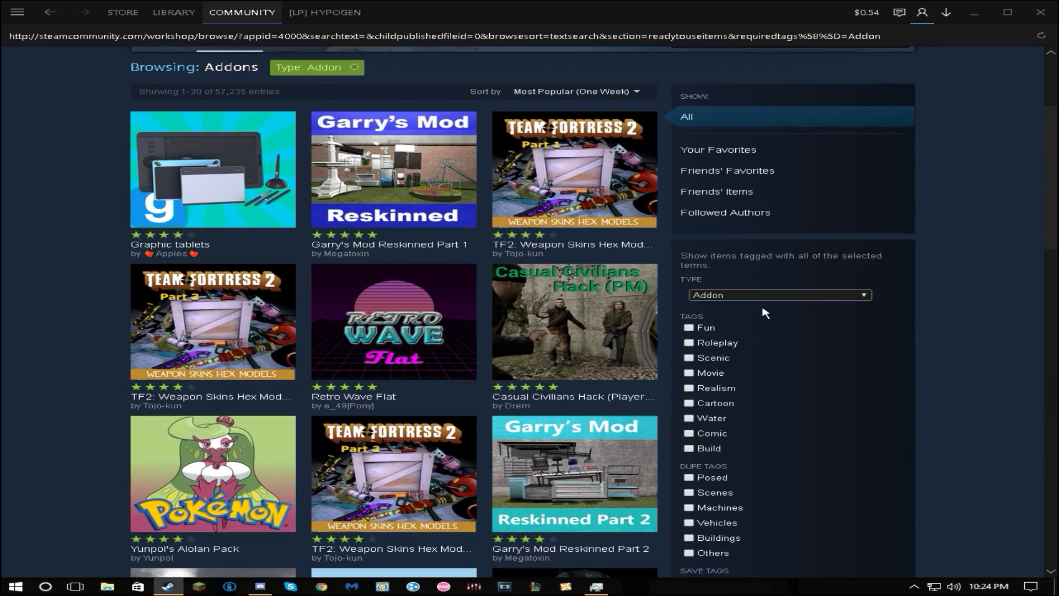
- Keep the Addon type selected and search for gbom, yielding no matching items
{"action": "left_click", "coordinate": [778, 295]}
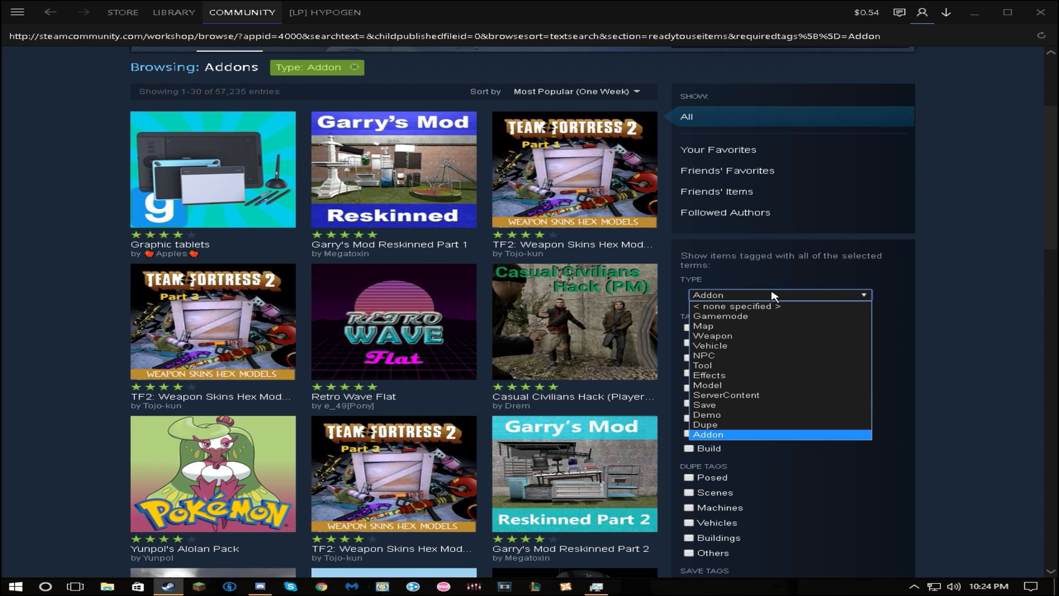
{"action": "left_click", "coordinate": [709, 433]}
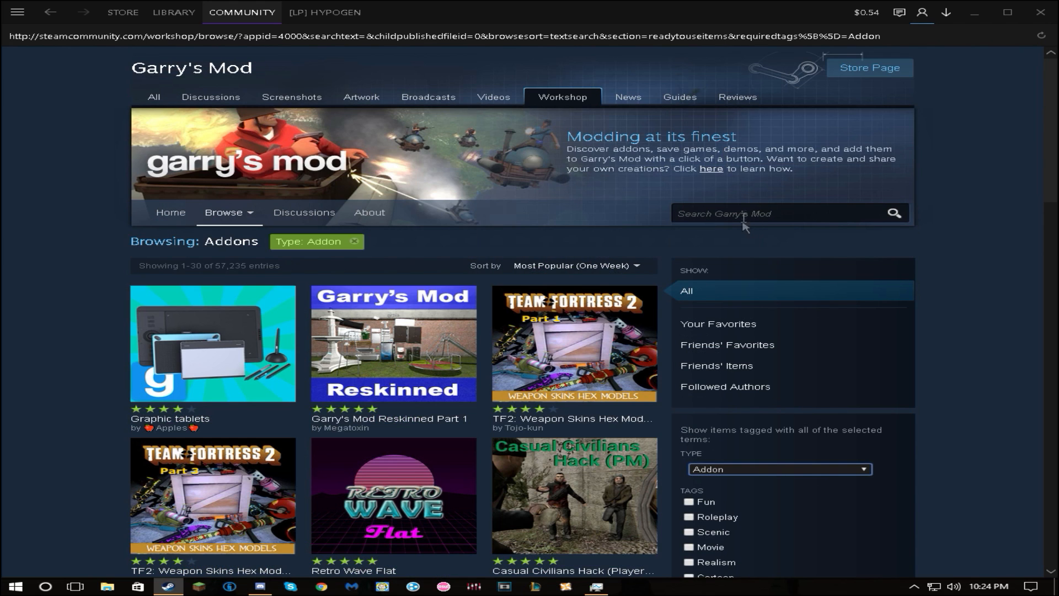
{"action": "type", "text": "gbom"}
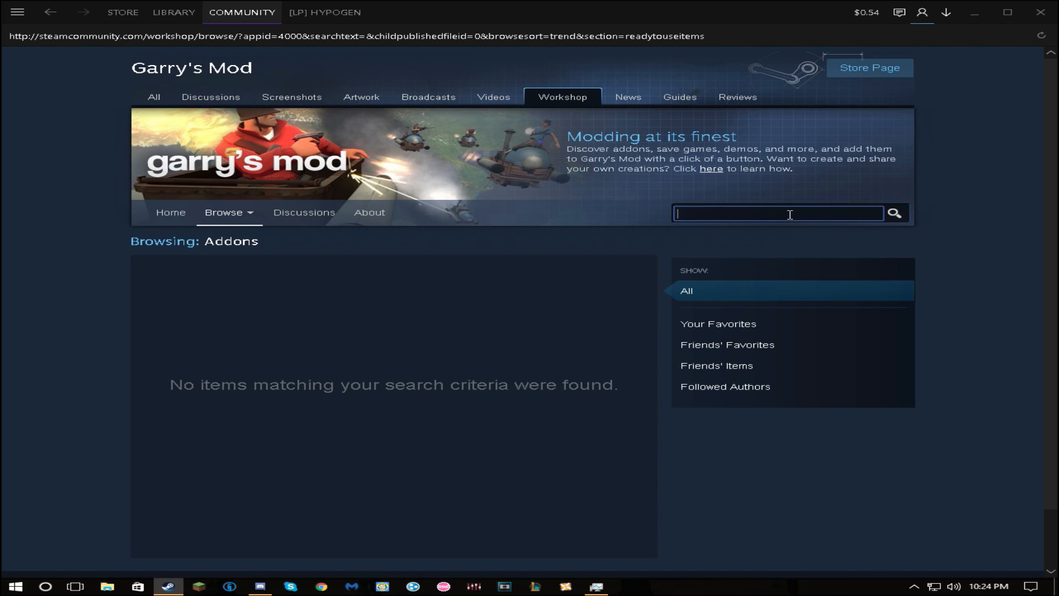
{"action": "mouse_move", "coordinate": [774, 215]}
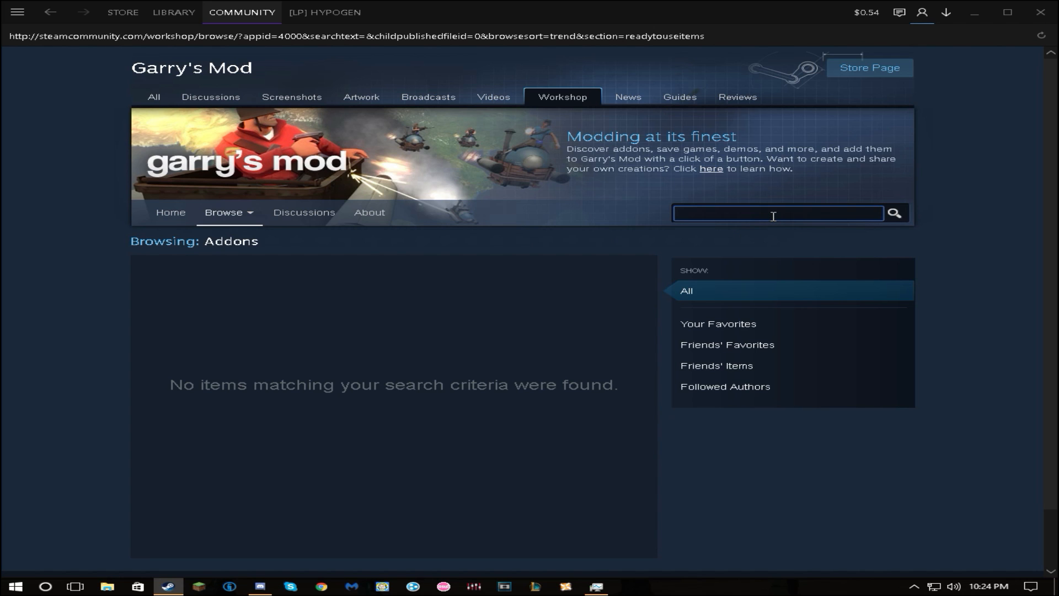
- Search the Workshop for m9k
{"action": "type", "text": "m9k"}
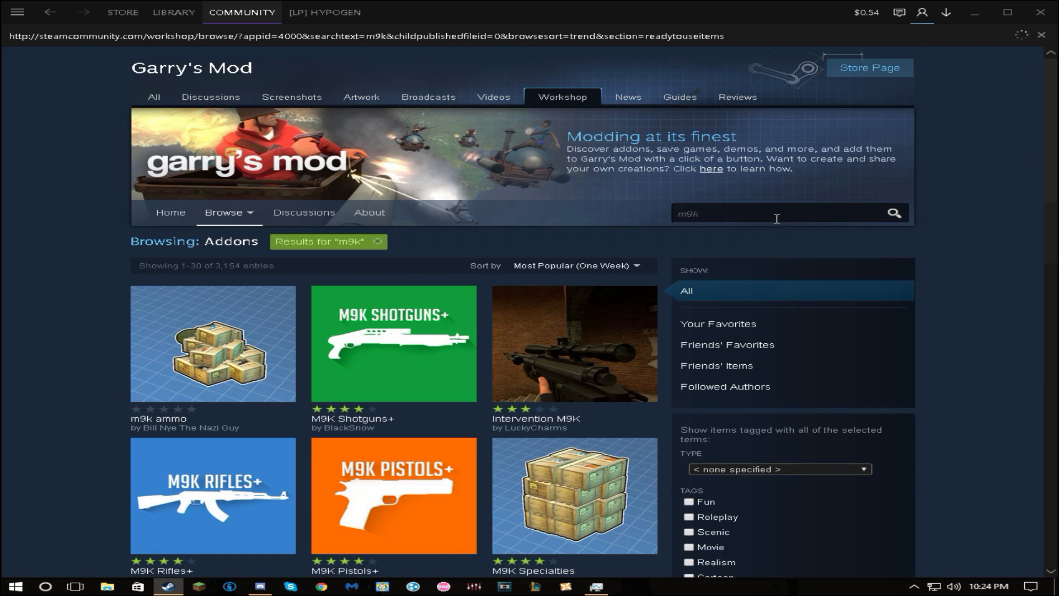
{"action": "scroll", "scroll_direction": "down", "scroll_amount": 3}
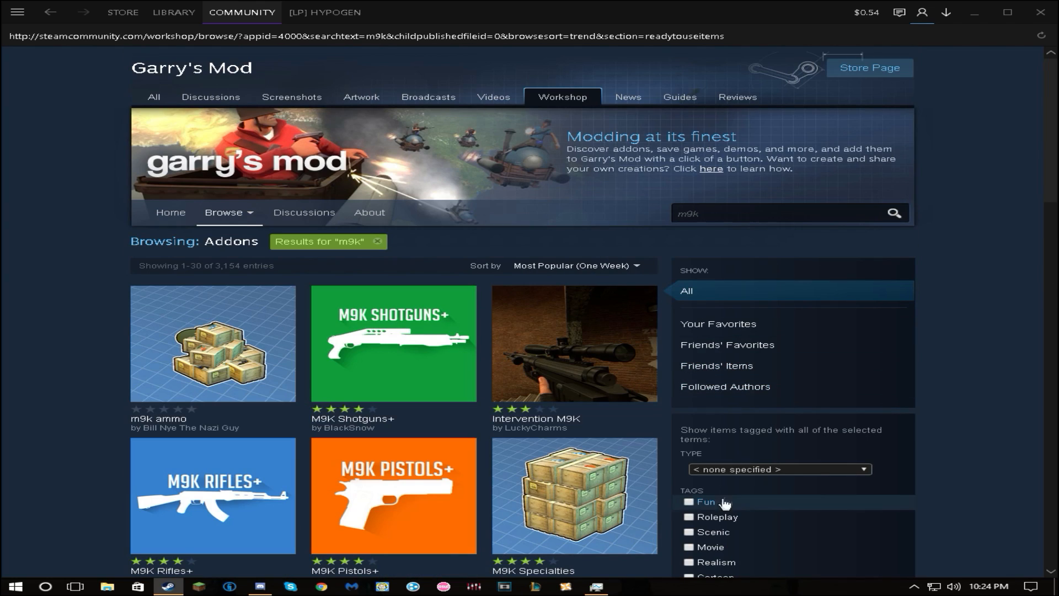
{"action": "scroll", "scroll_direction": "down", "scroll_amount": 3}
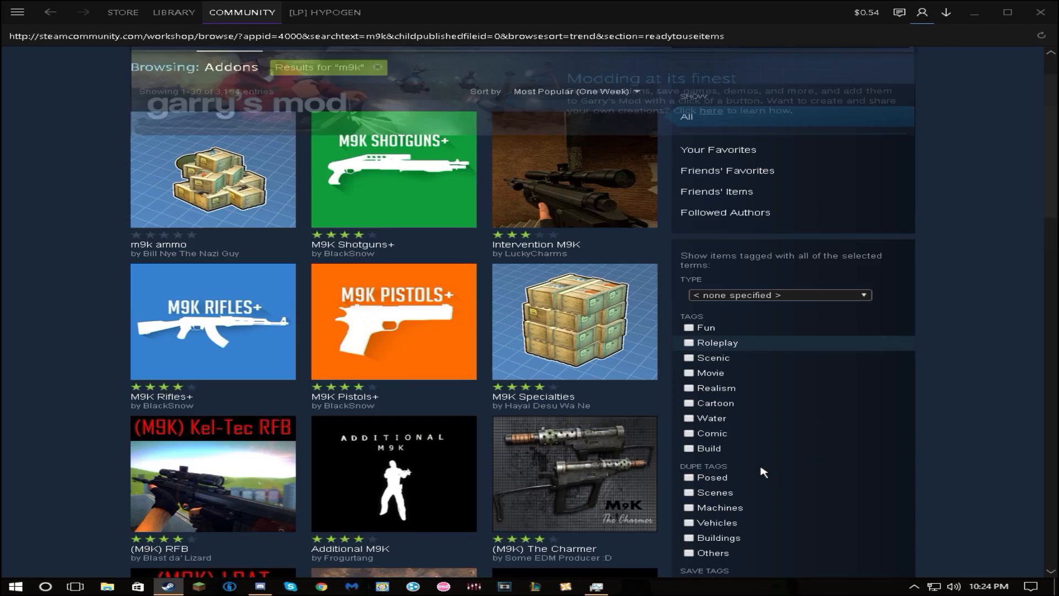
- Restrict the m9k results to the Addon type, listing 572 entries
{"action": "left_click", "coordinate": [779, 295]}
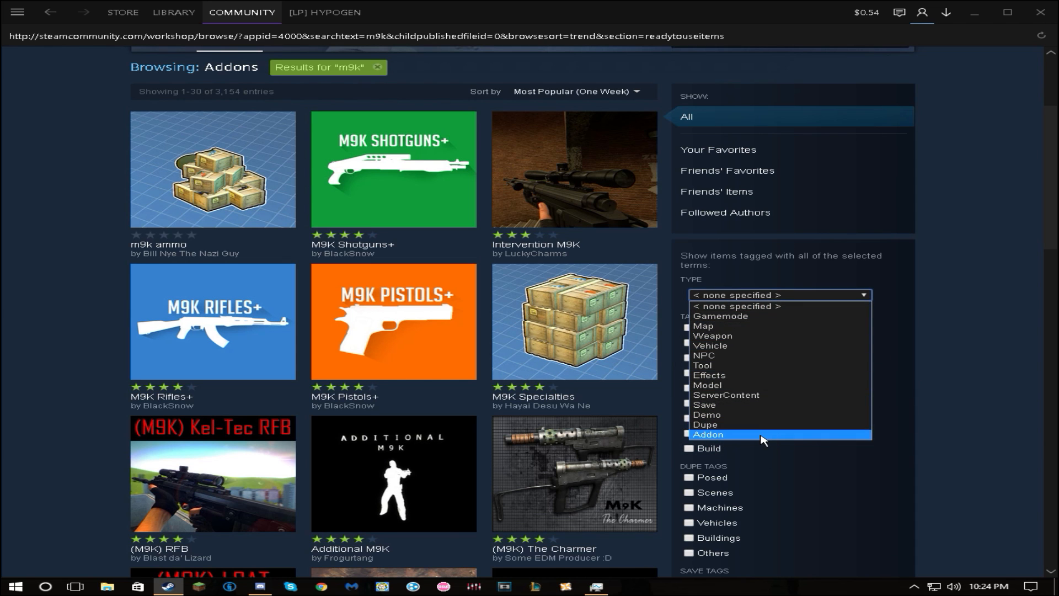
{"action": "left_click", "coordinate": [708, 434]}
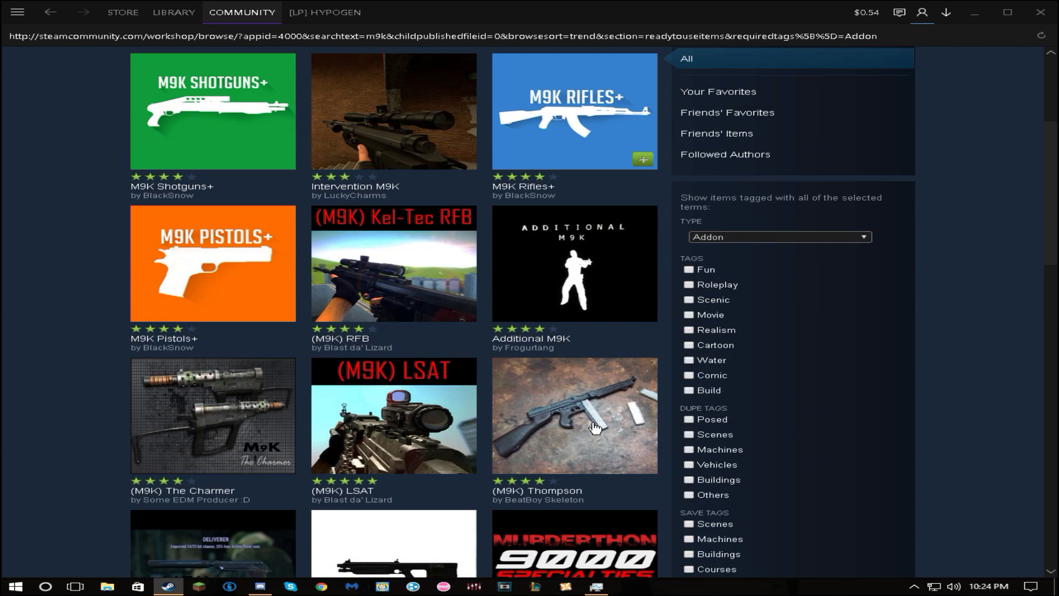
{"action": "scroll", "scroll_direction": "down", "scroll_amount": 3}
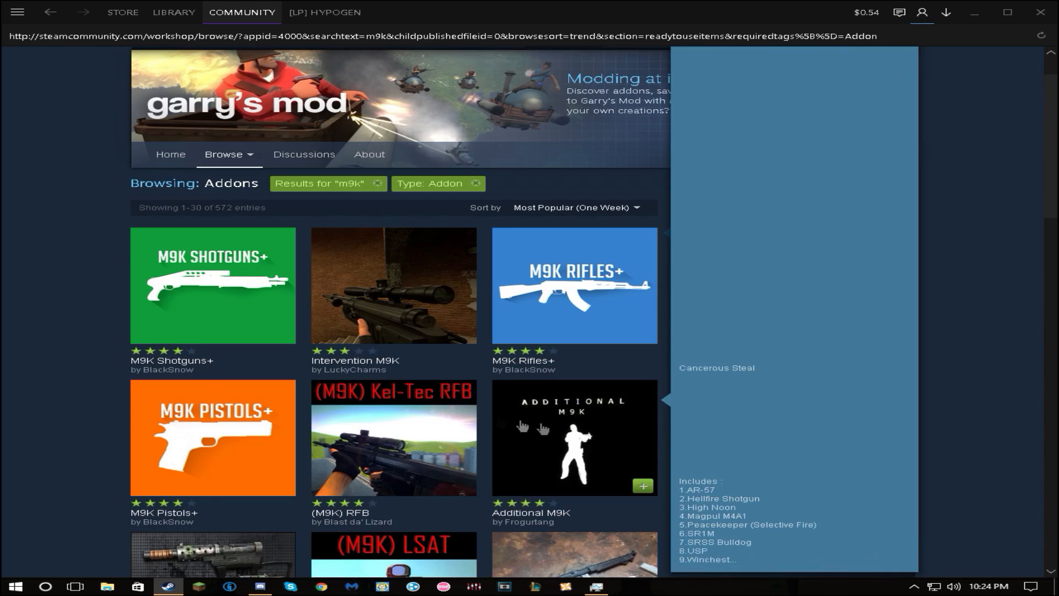
{"action": "scroll", "scroll_direction": "down", "scroll_amount": 3}
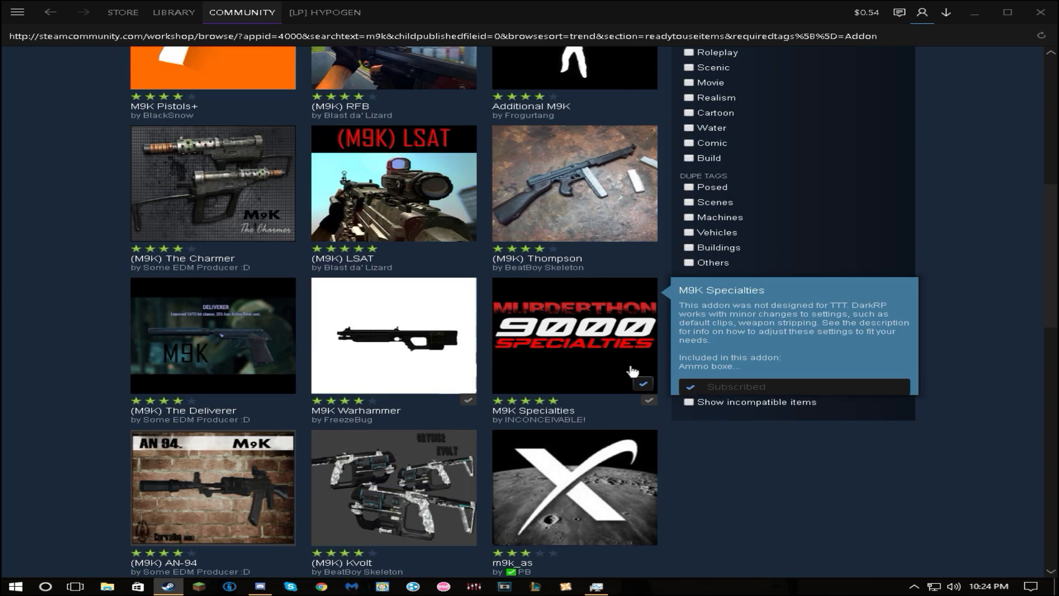
{"action": "scroll", "scroll_direction": "down", "scroll_amount": 3}
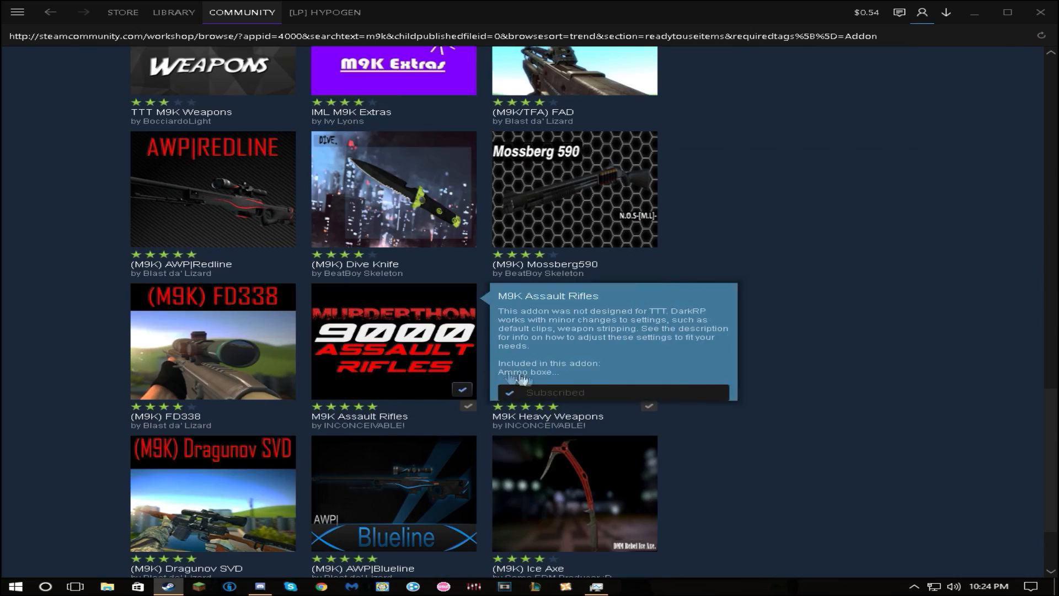
{"action": "scroll", "scroll_direction": "down", "scroll_amount": 3}
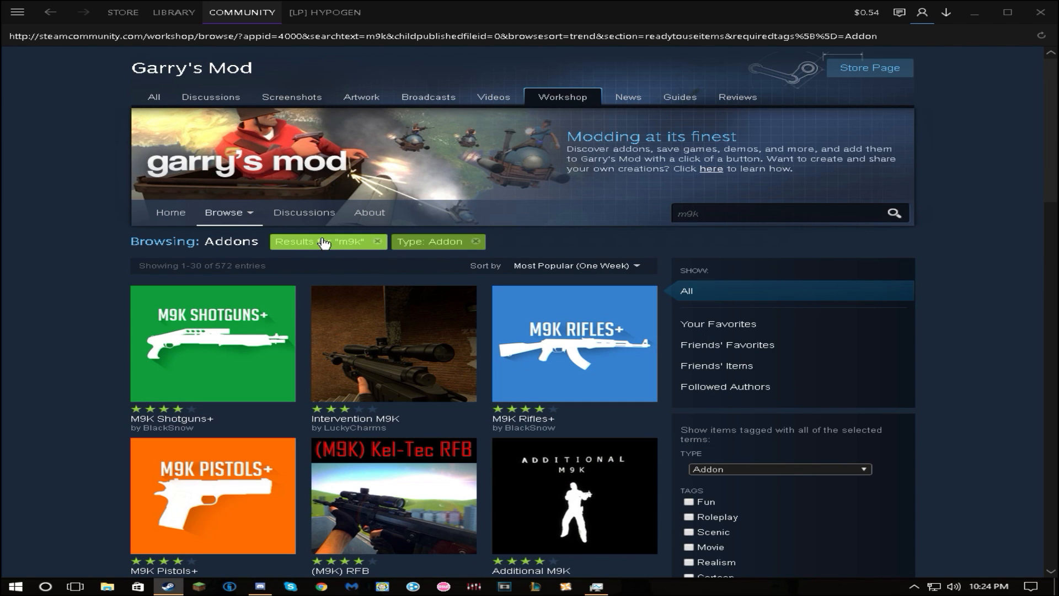
- Remove the m9k search tag and search the Workshop for ds
{"action": "left_click", "coordinate": [381, 241]}
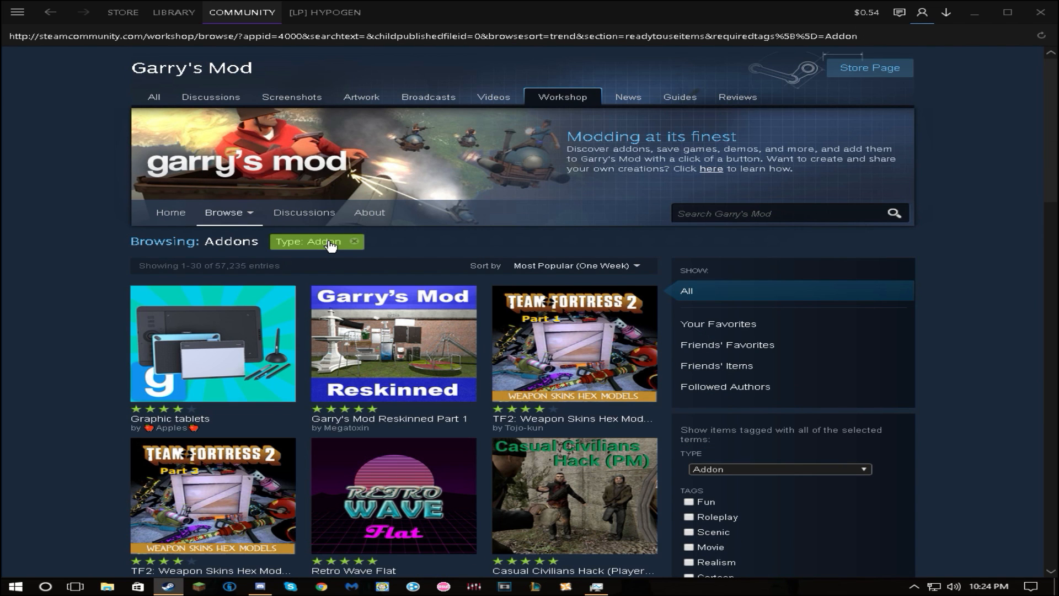
{"action": "mouse_move", "coordinate": [630, 427]}
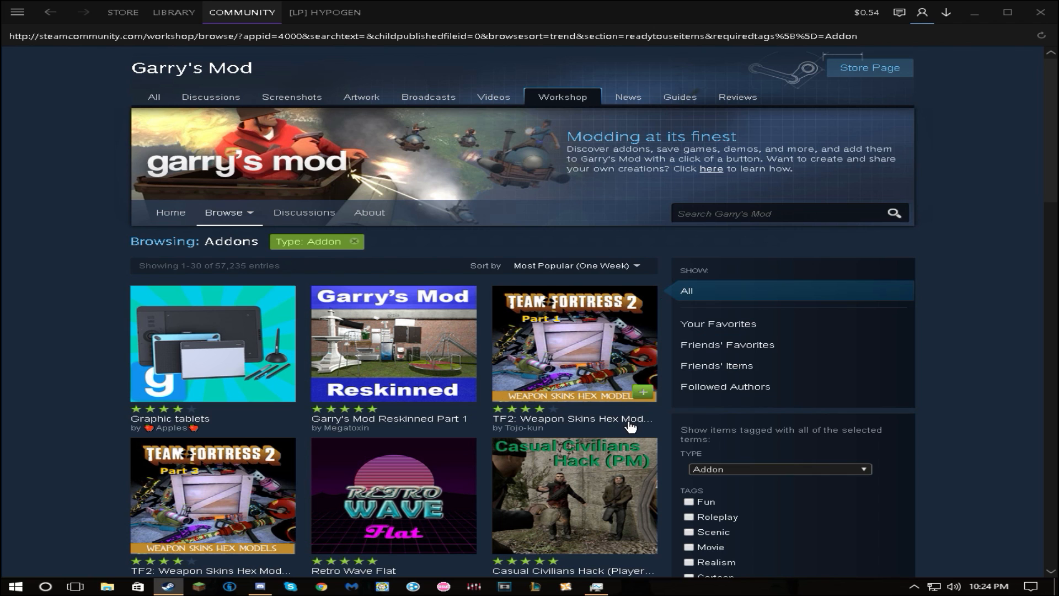
{"action": "scroll", "scroll_direction": "down", "scroll_amount": 3}
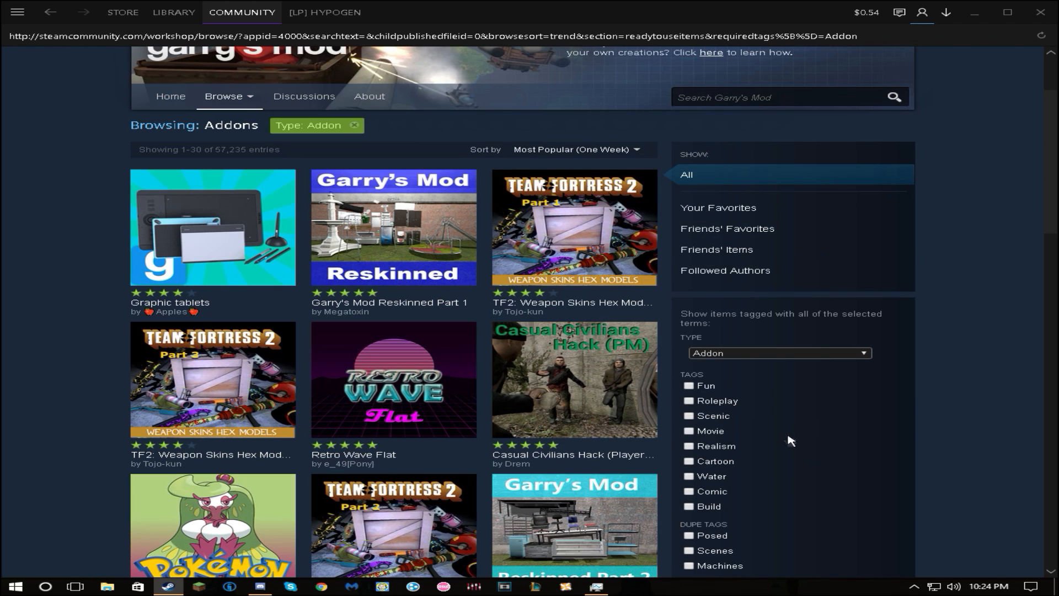
{"action": "left_click", "coordinate": [776, 98]}
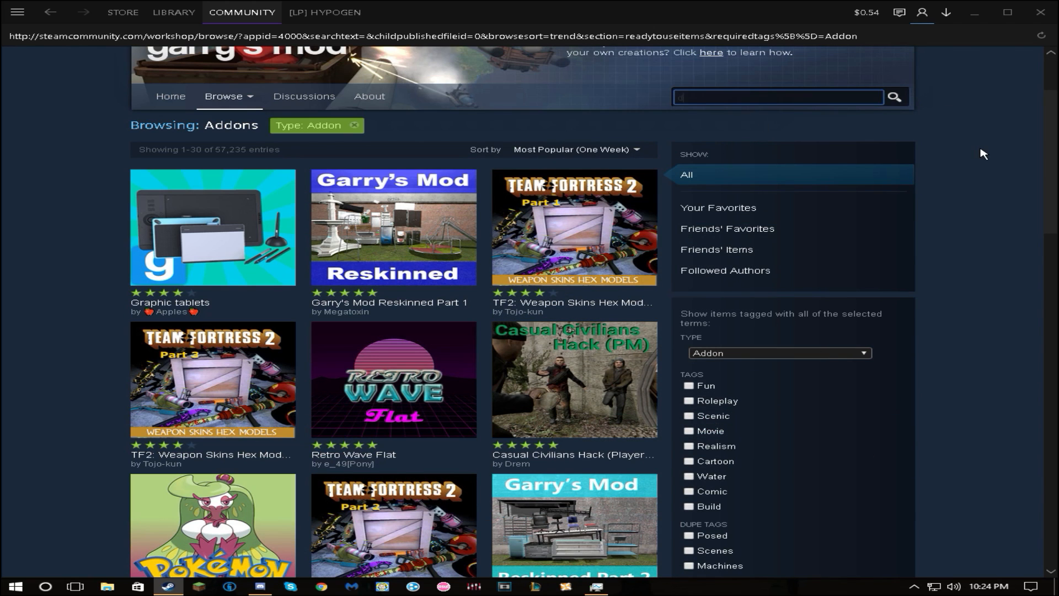
{"action": "type", "text": "ds"}
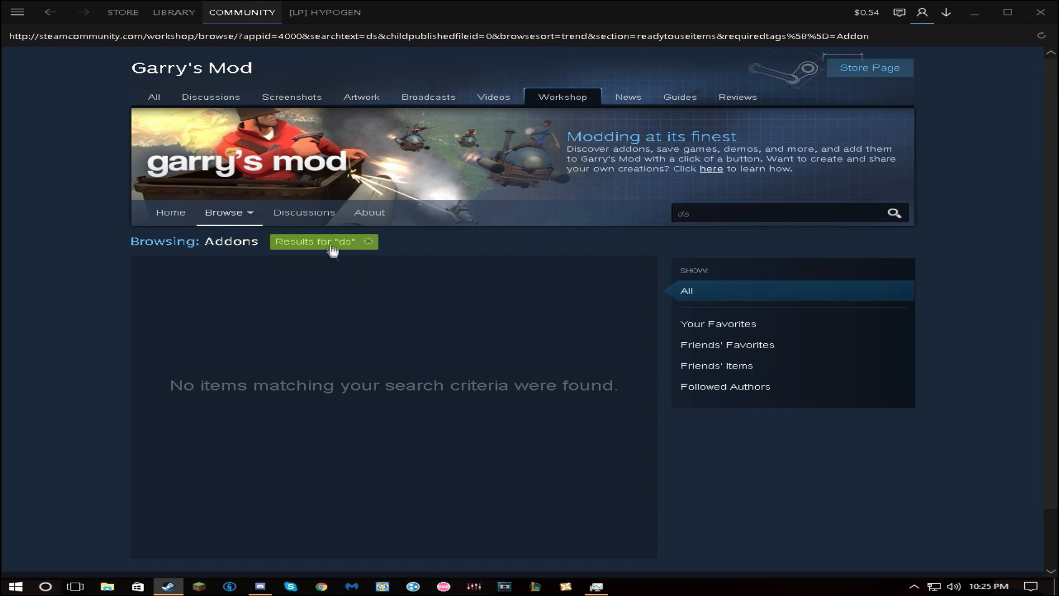
- Clear the ds tag and reset Show to All, listing unfiltered popular items
{"action": "left_click", "coordinate": [371, 240]}
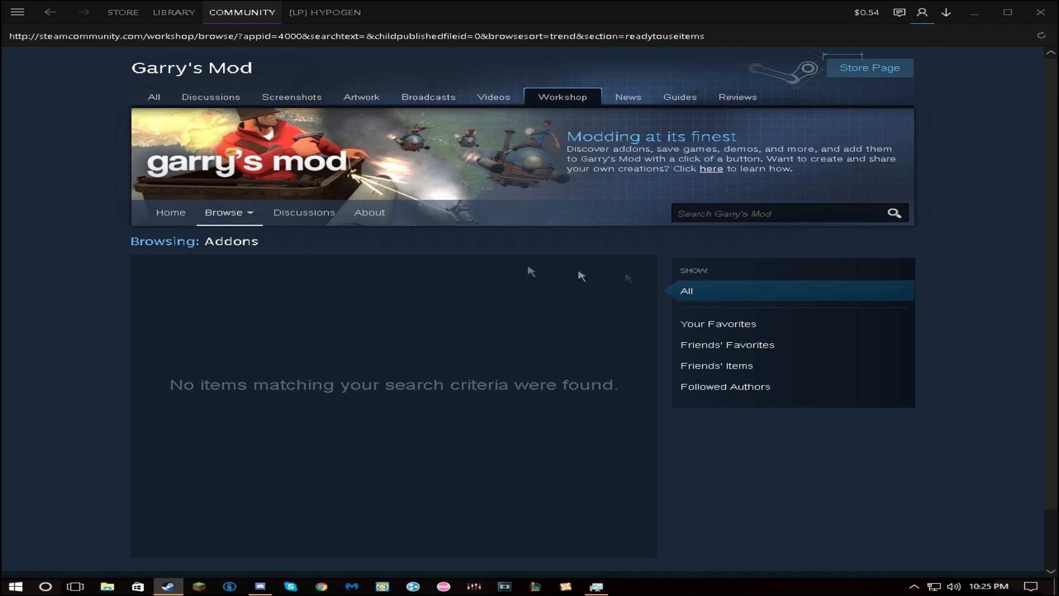
{"action": "scroll", "scroll_direction": "down", "scroll_amount": 3}
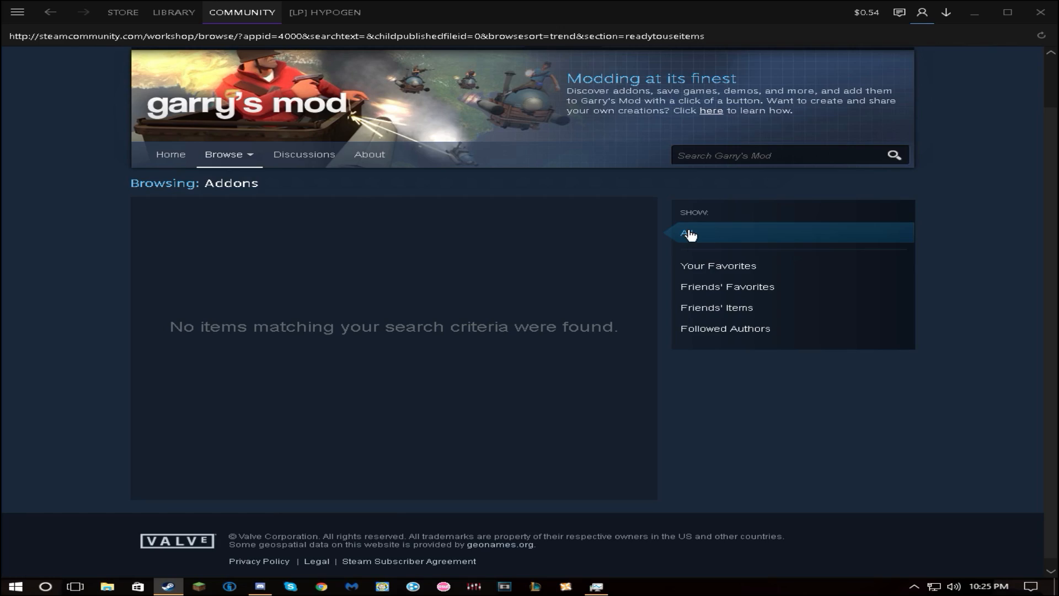
{"action": "left_click", "coordinate": [685, 234]}
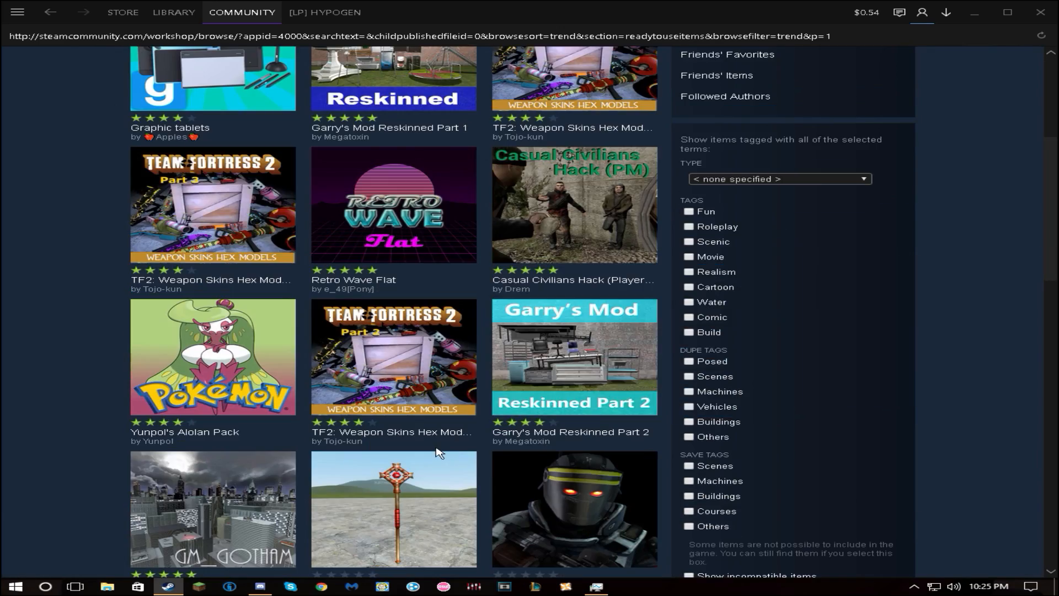
{"action": "scroll", "scroll_direction": "down", "scroll_amount": 3}
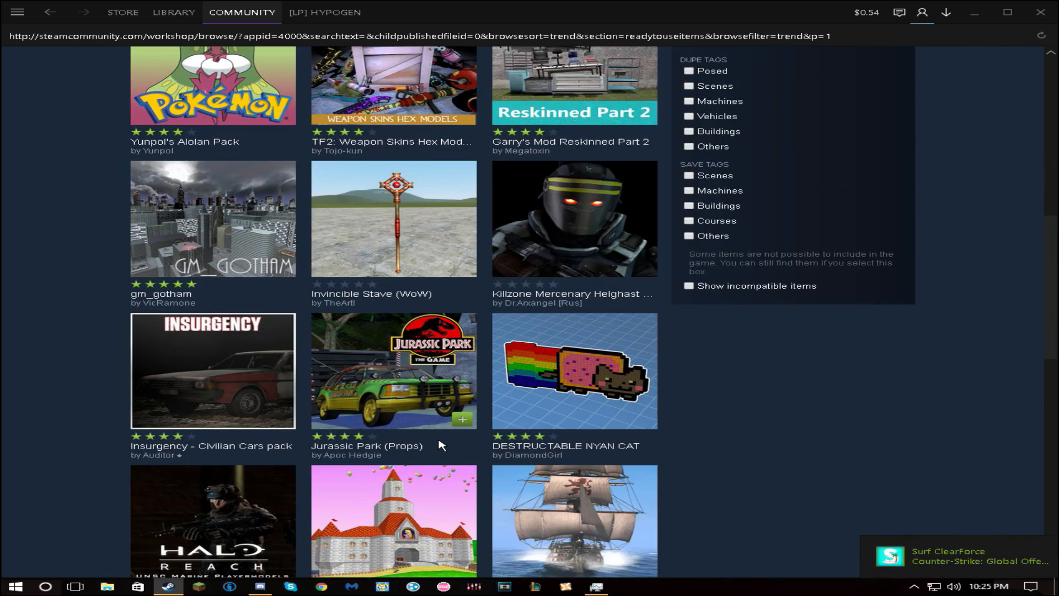